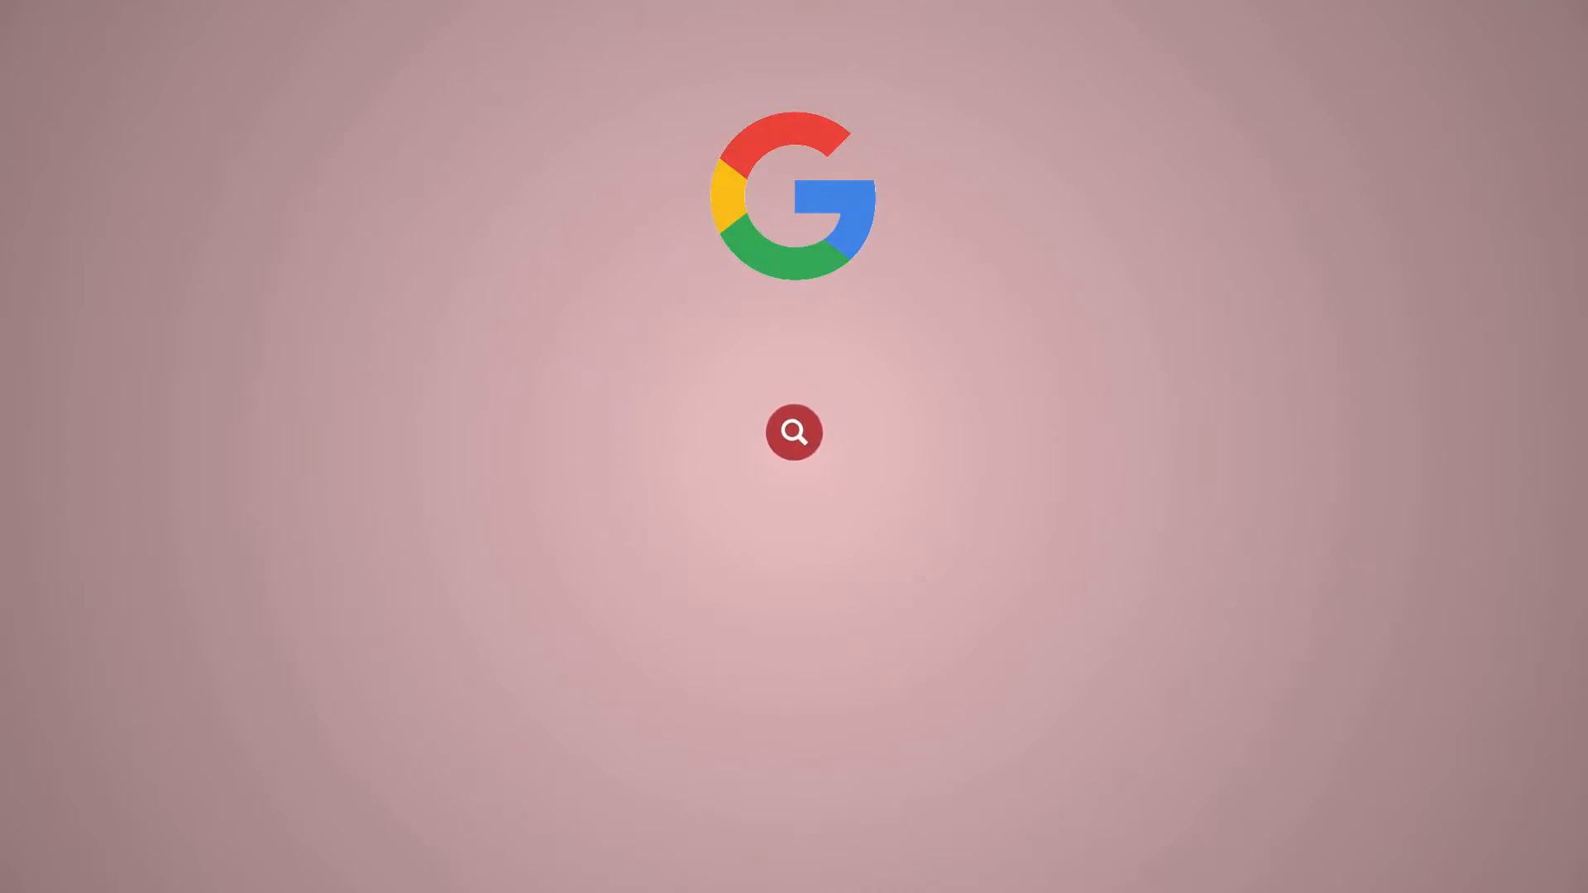
Step: Search for the Redserver hosting provider to reach the WHM root login
type("Redserver")
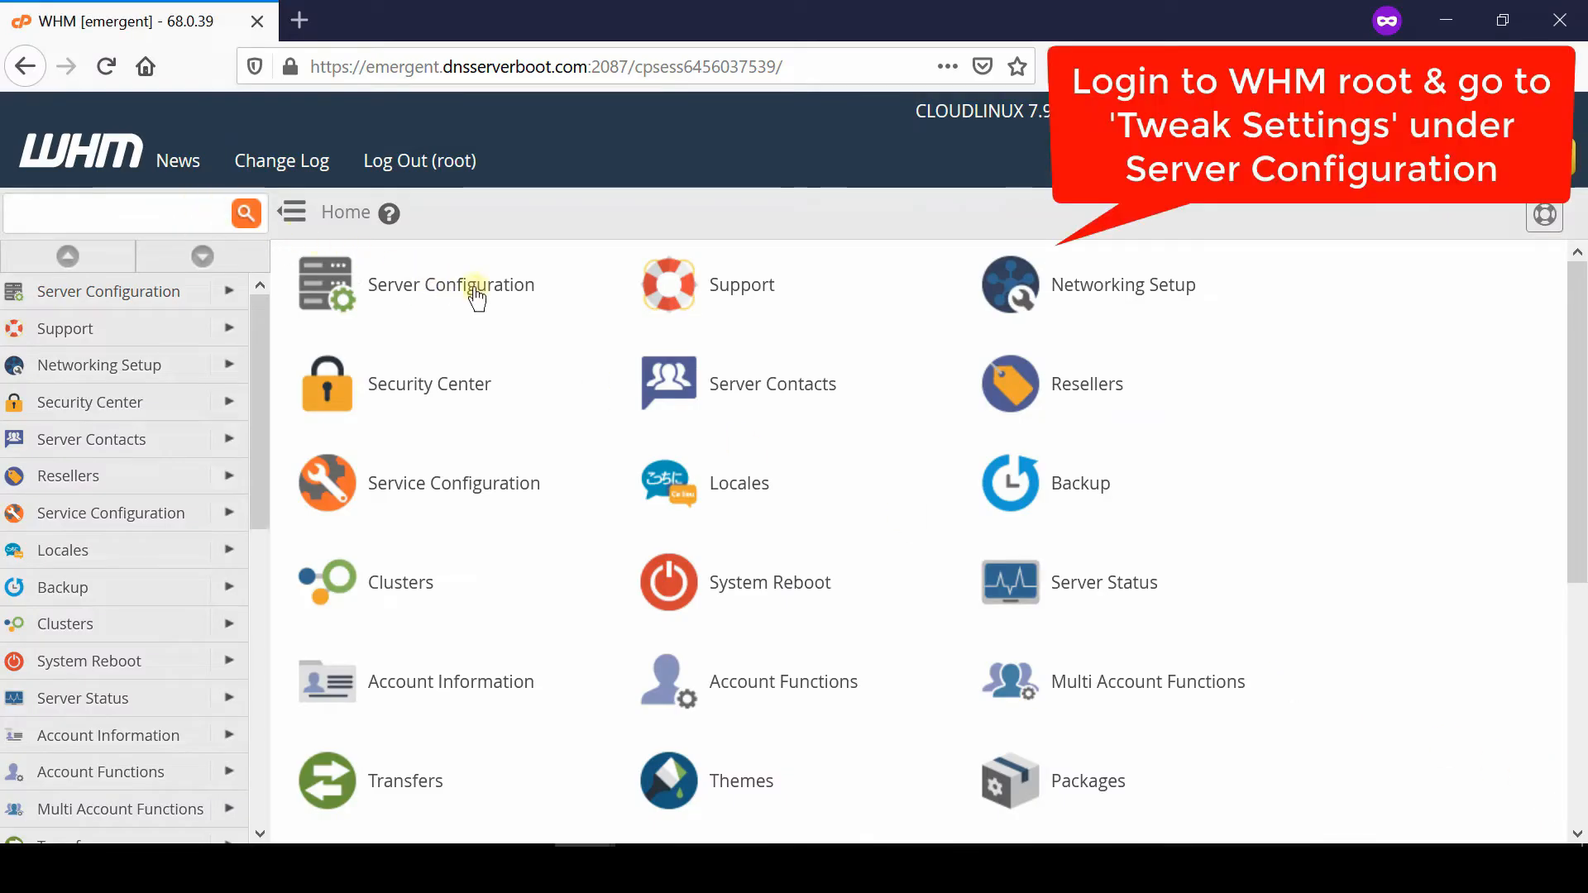
Step: Reach Tweak Settings through the Server Configuration category
left_click(450, 285)
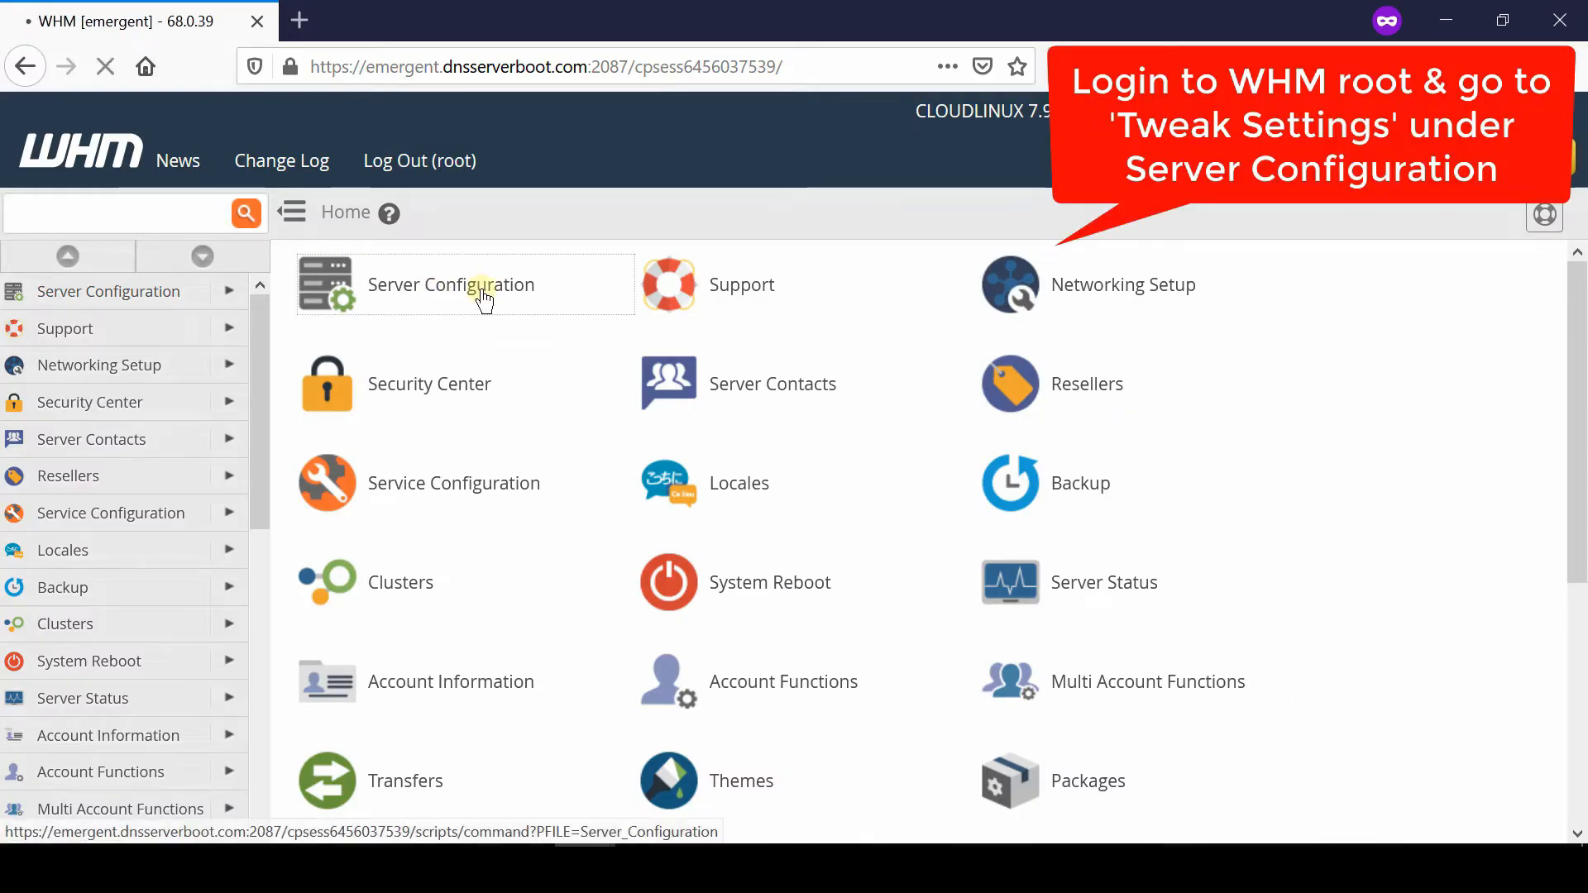
left_click(450, 284)
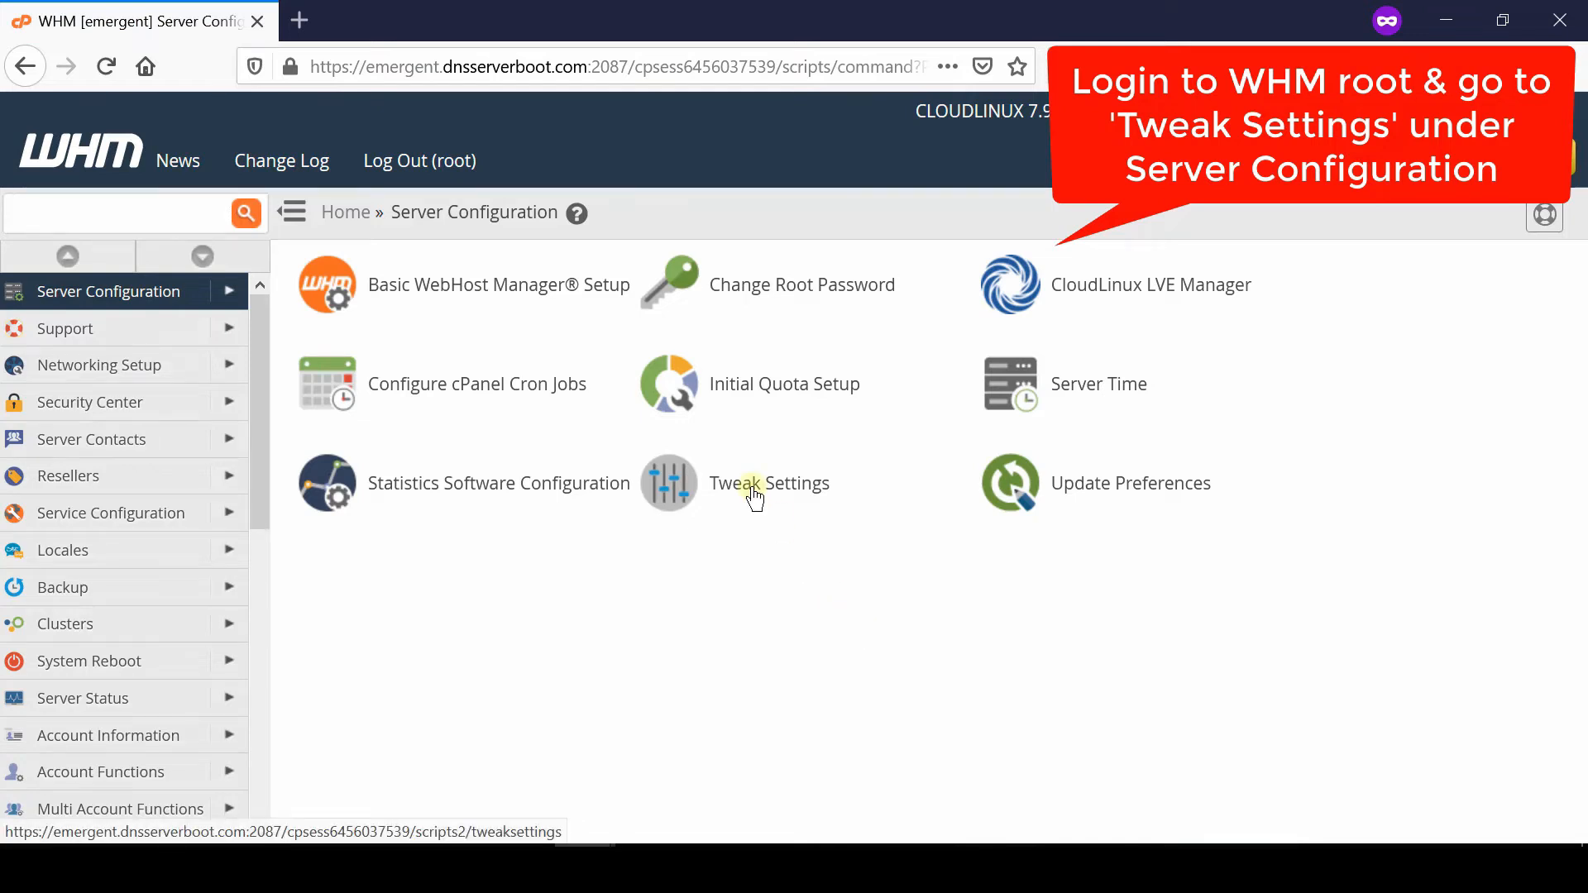
left_click(769, 483)
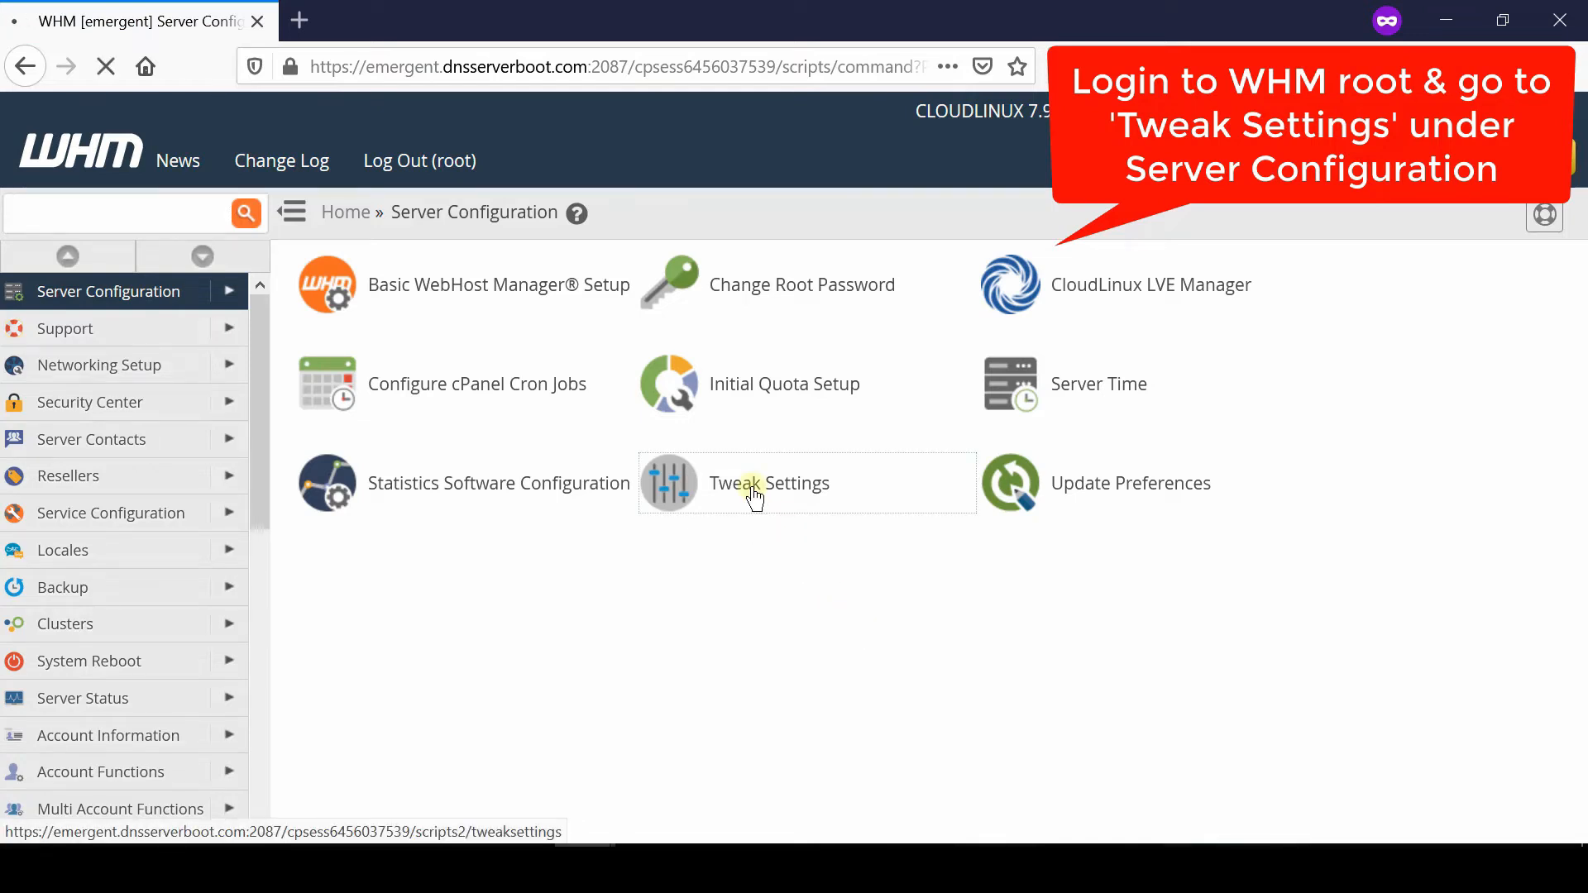
left_click(768, 483)
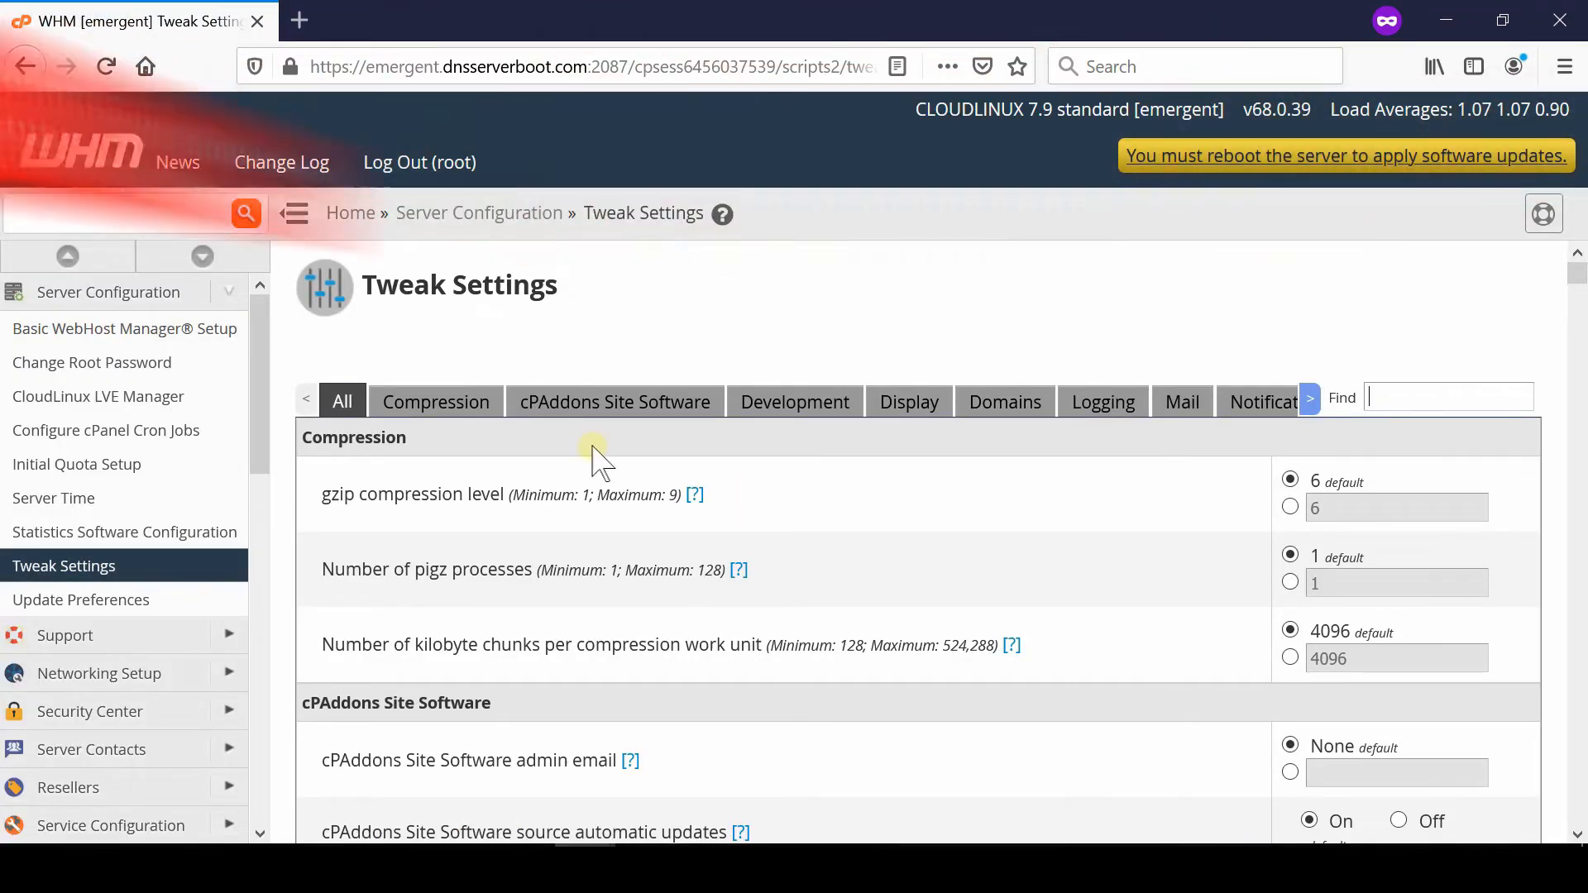
Step: Under Compression, set a custom gzip compression level of 3 and save it
left_click(435, 402)
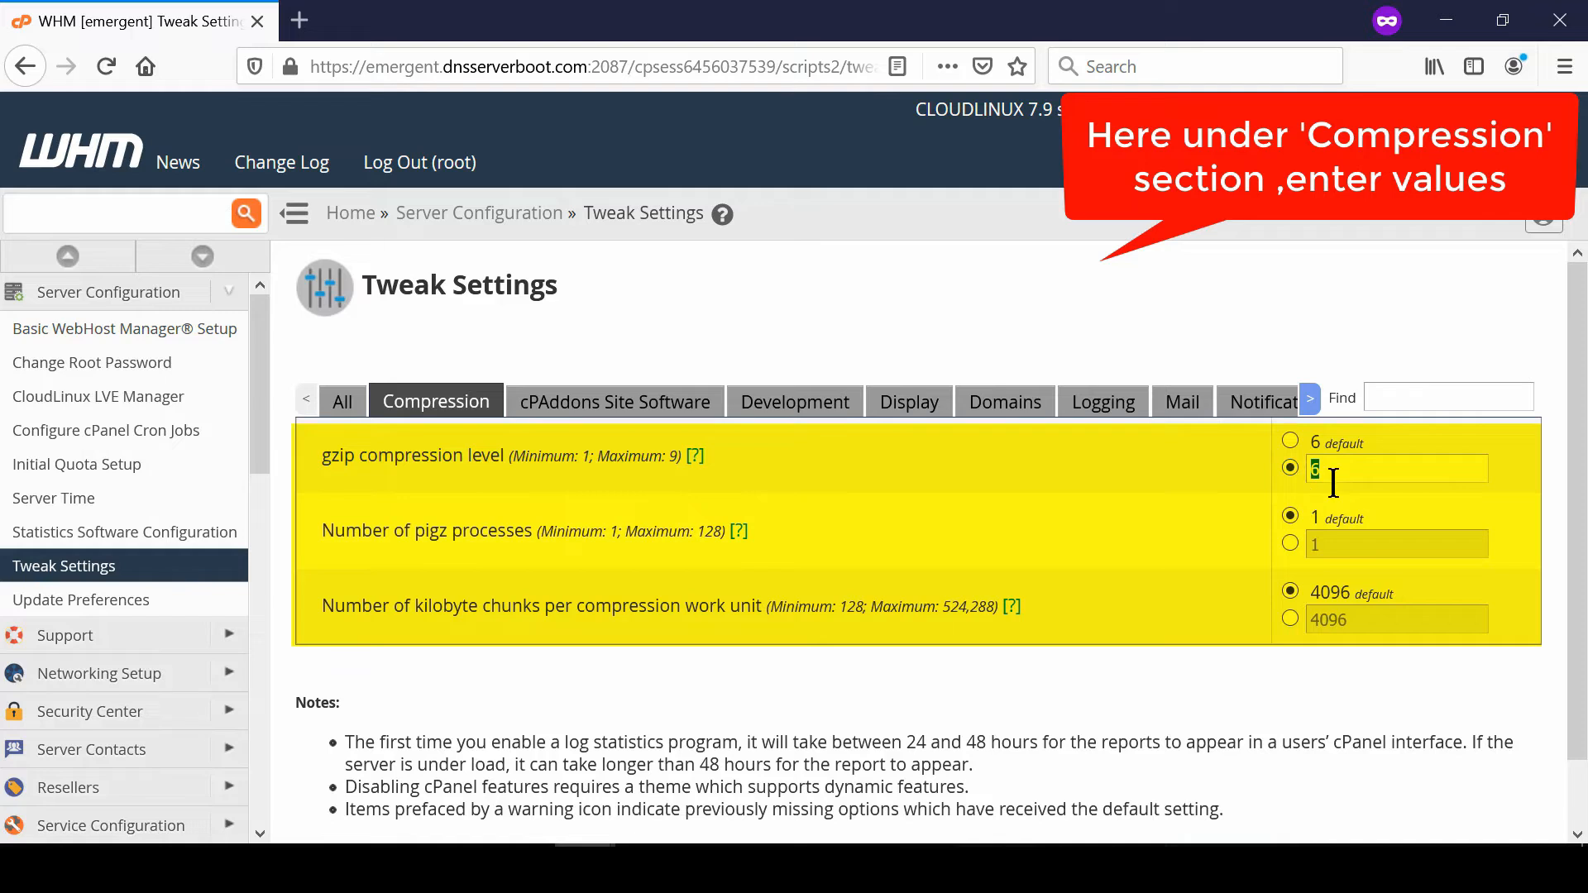
type("3")
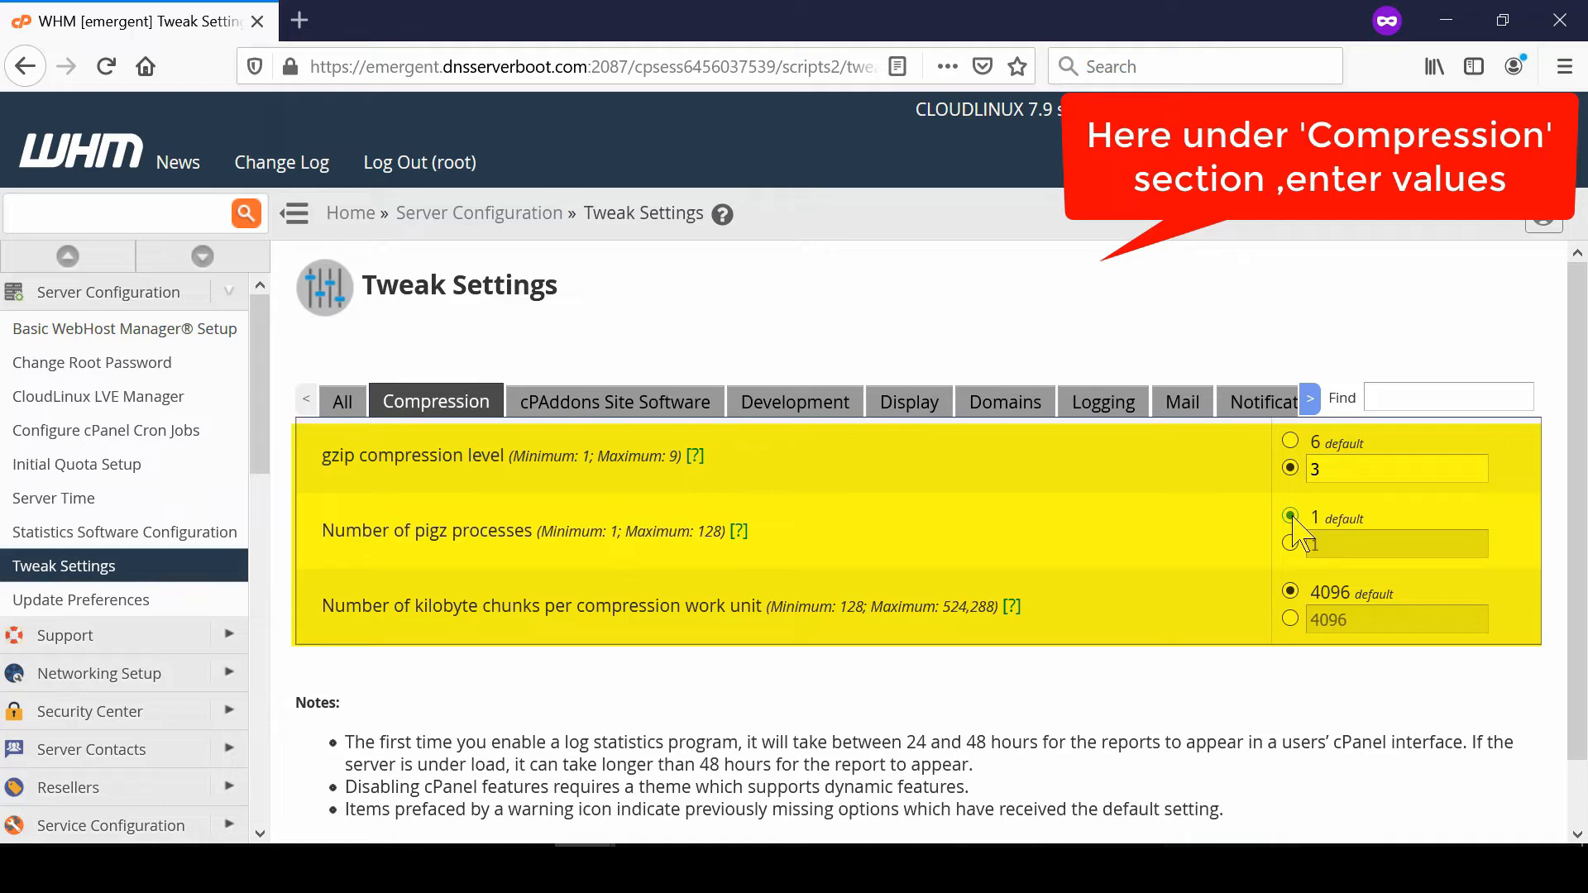
left_click(1290, 516)
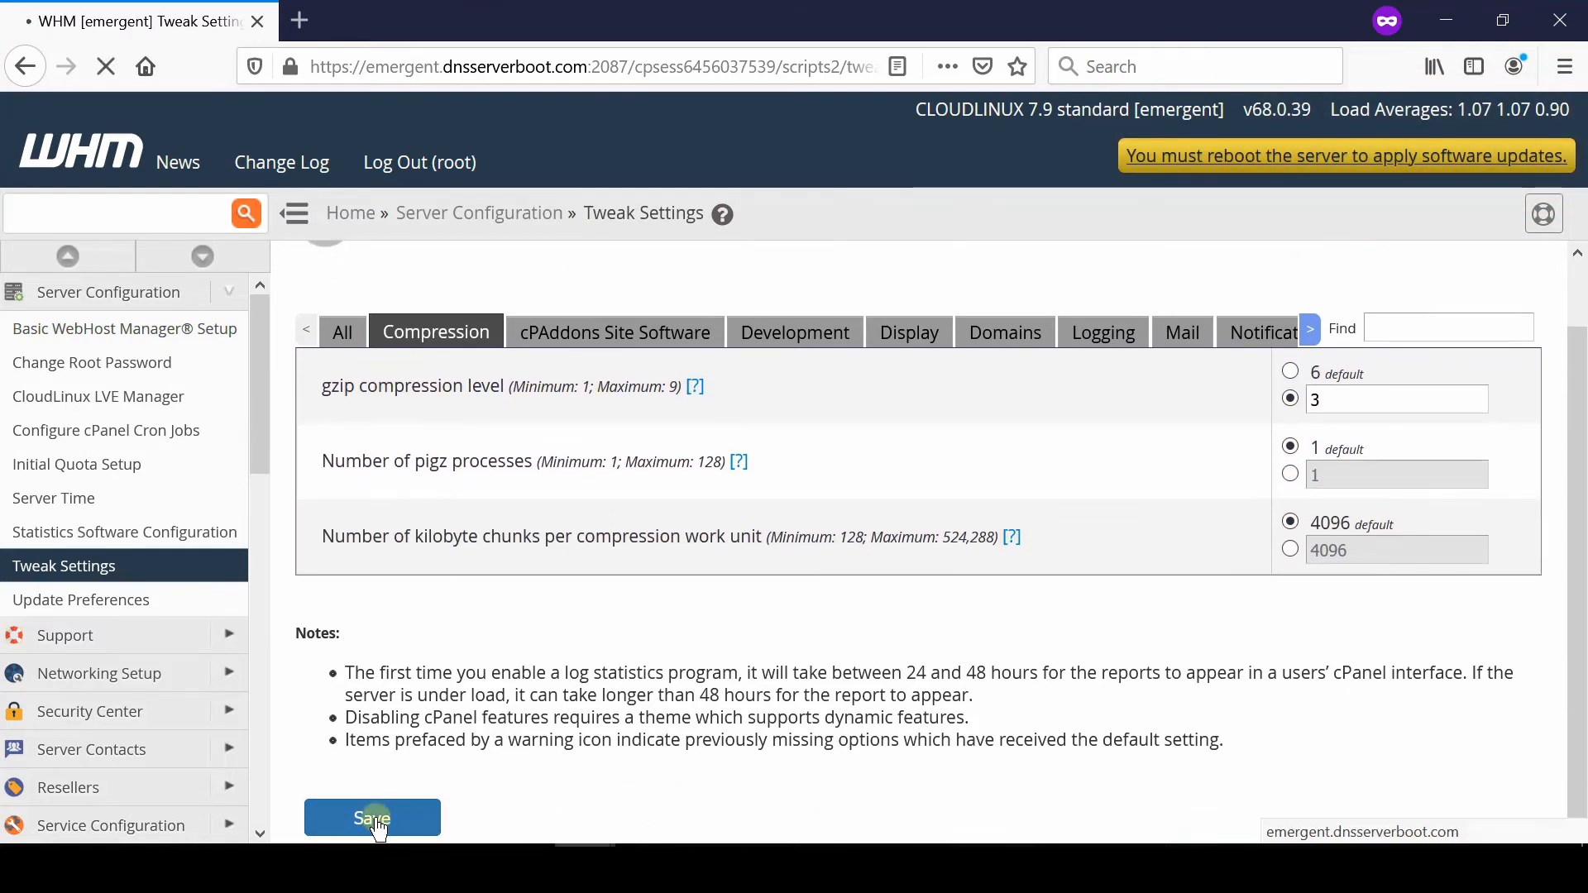
left_click(372, 818)
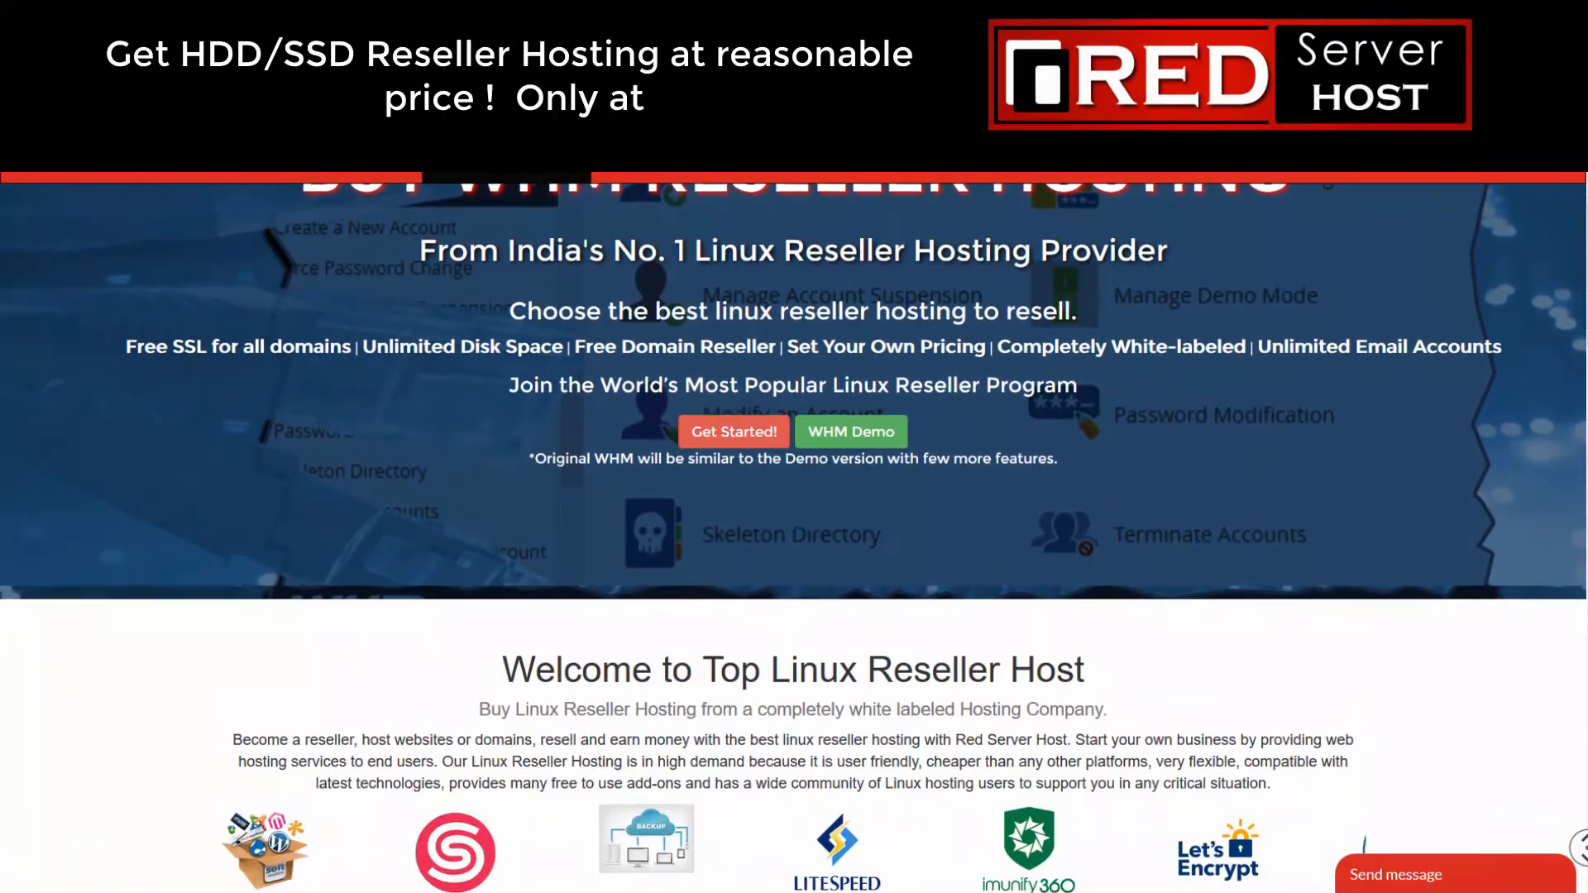
scroll("down", 3)
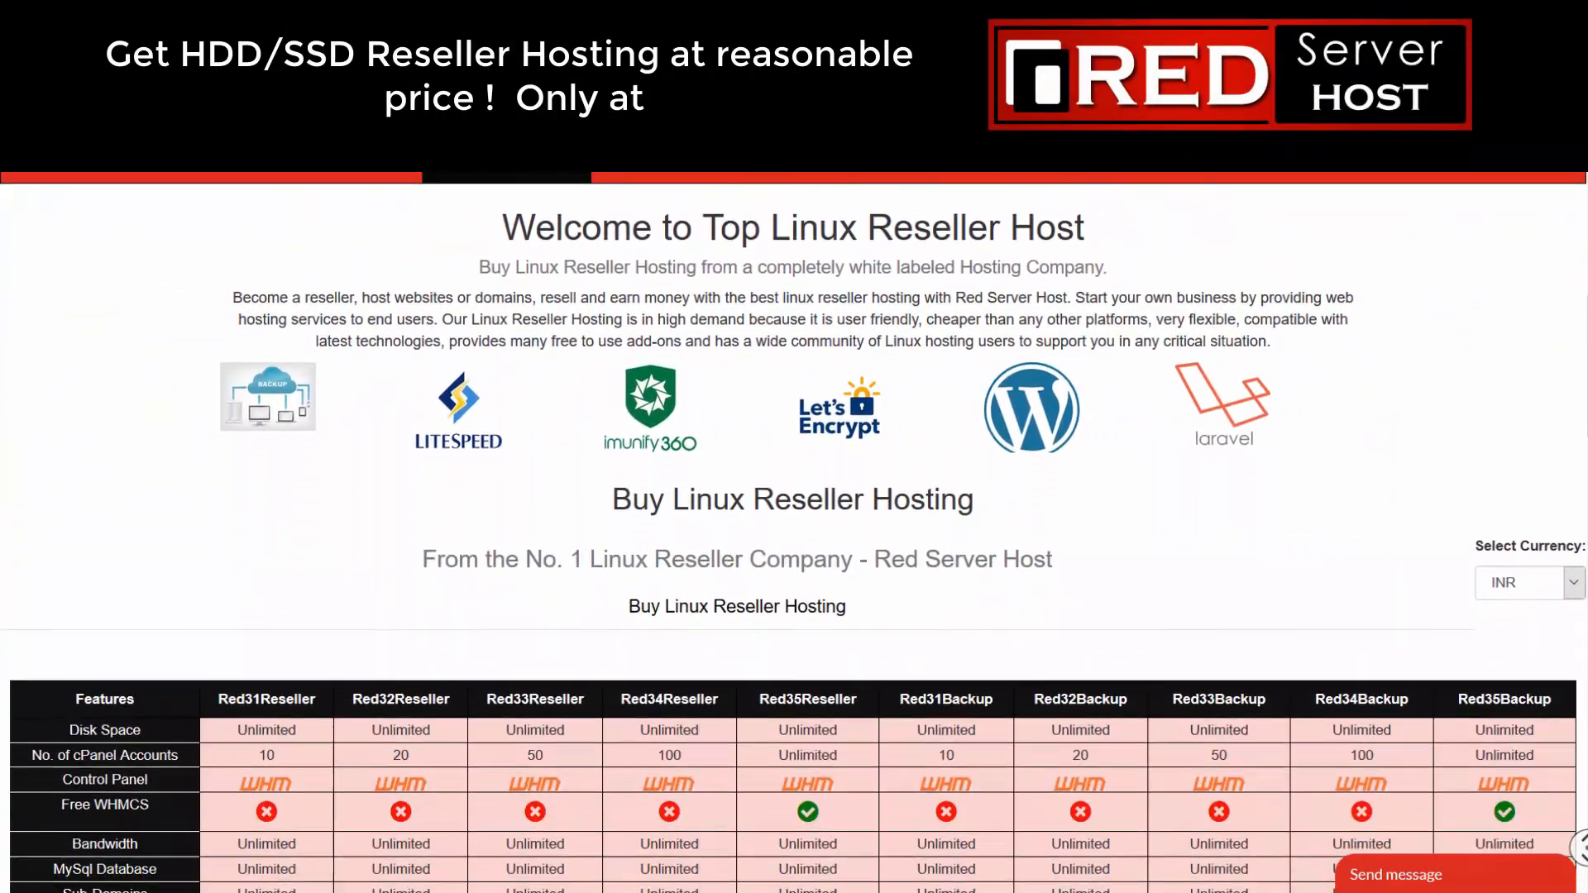
scroll("down", 3)
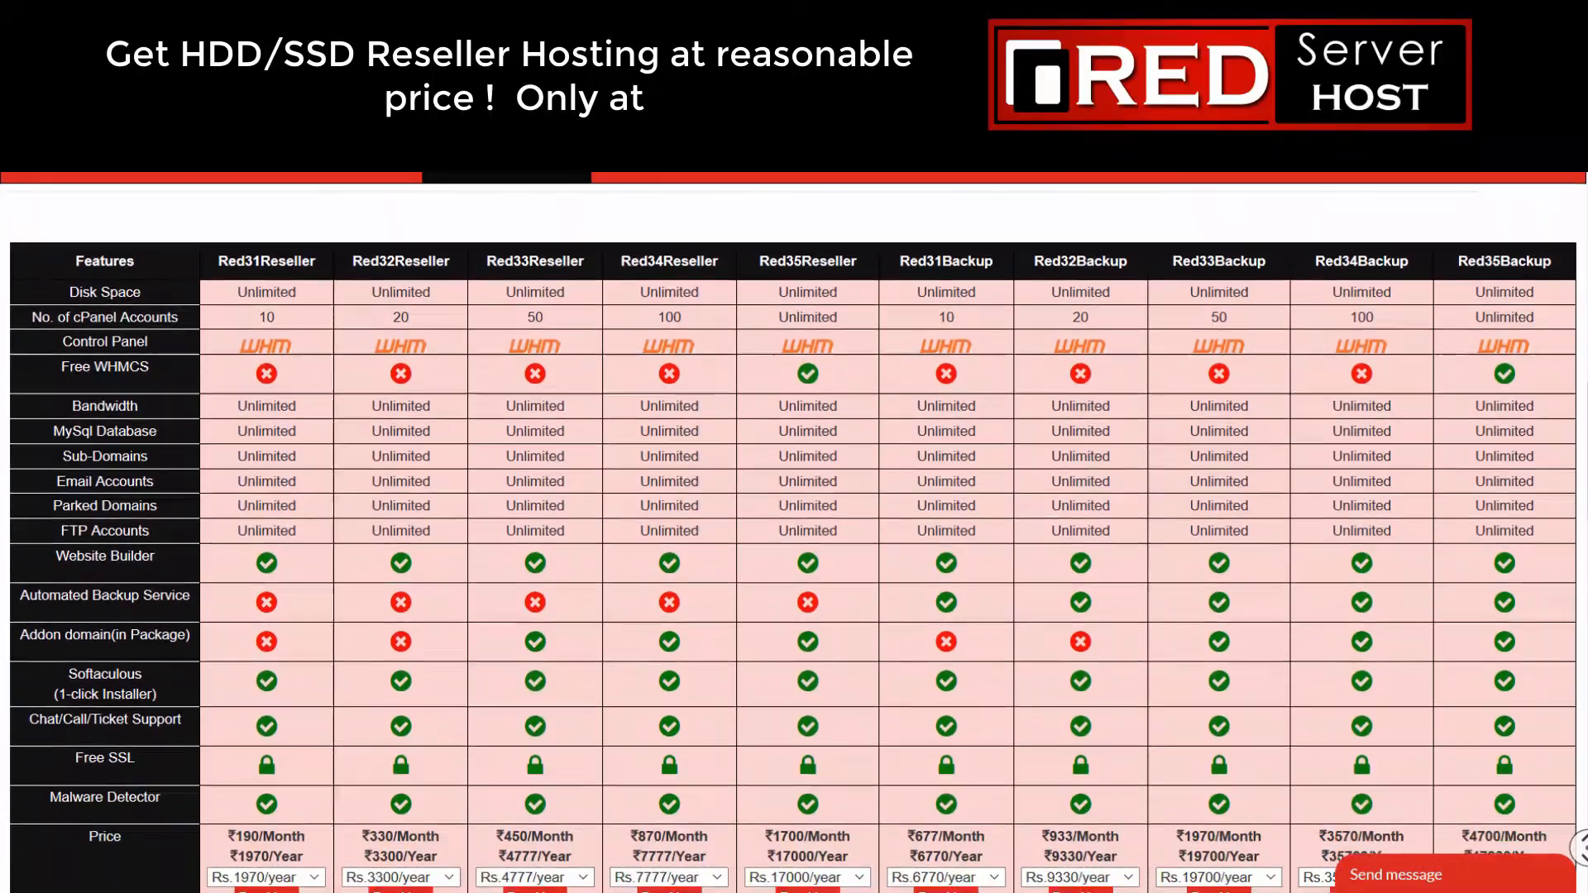